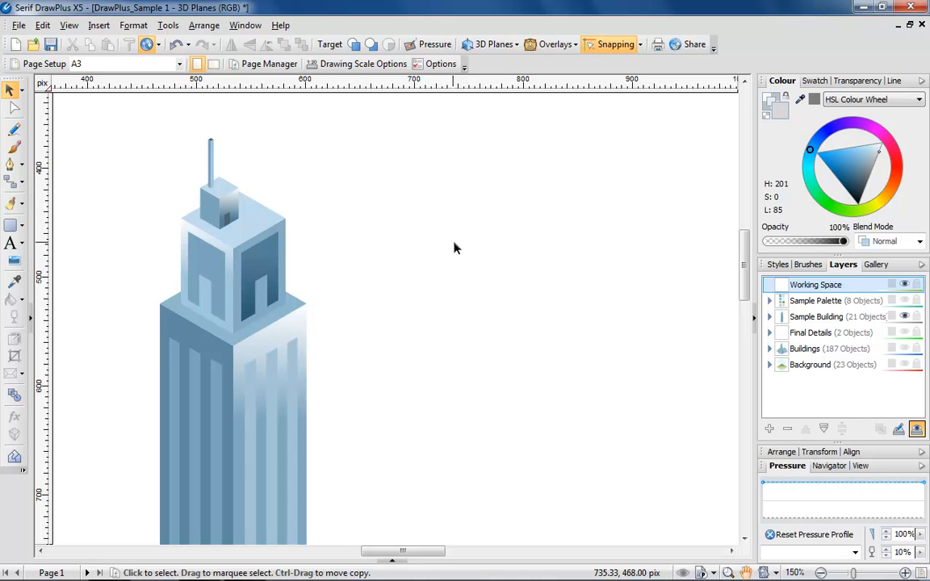
mouse_move(476, 169)
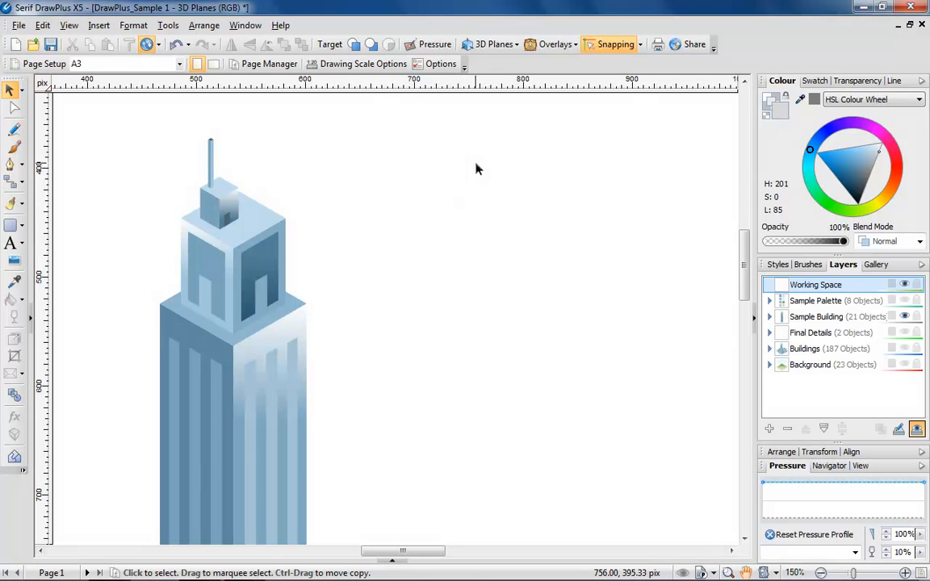
Switch drawing to the Top Plane so an isometric grid covers the page.
click(493, 44)
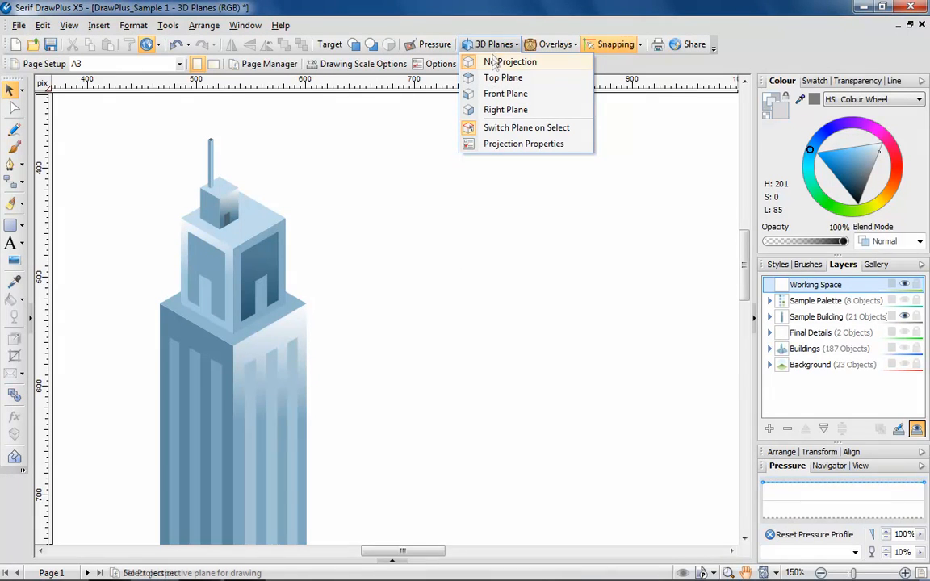
mouse_move(503, 78)
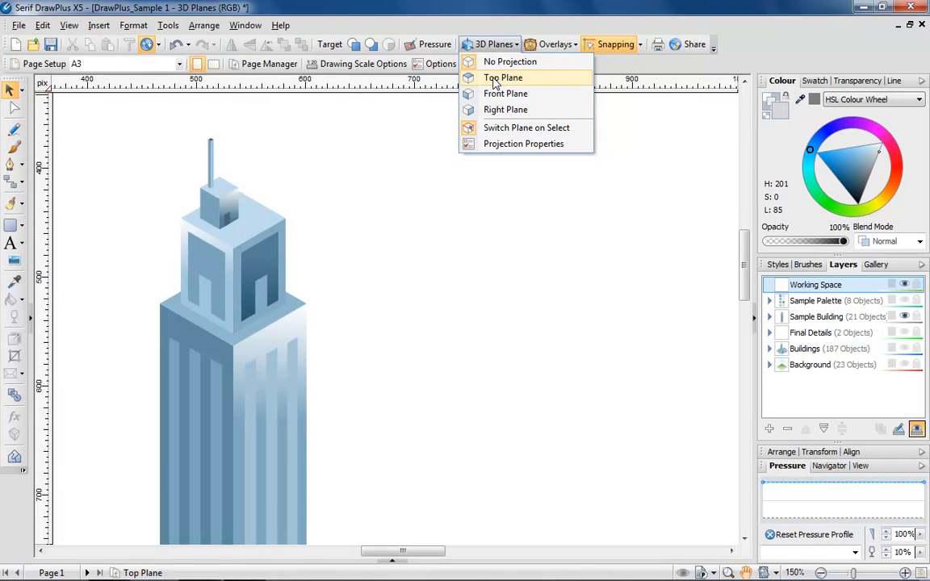
click(503, 77)
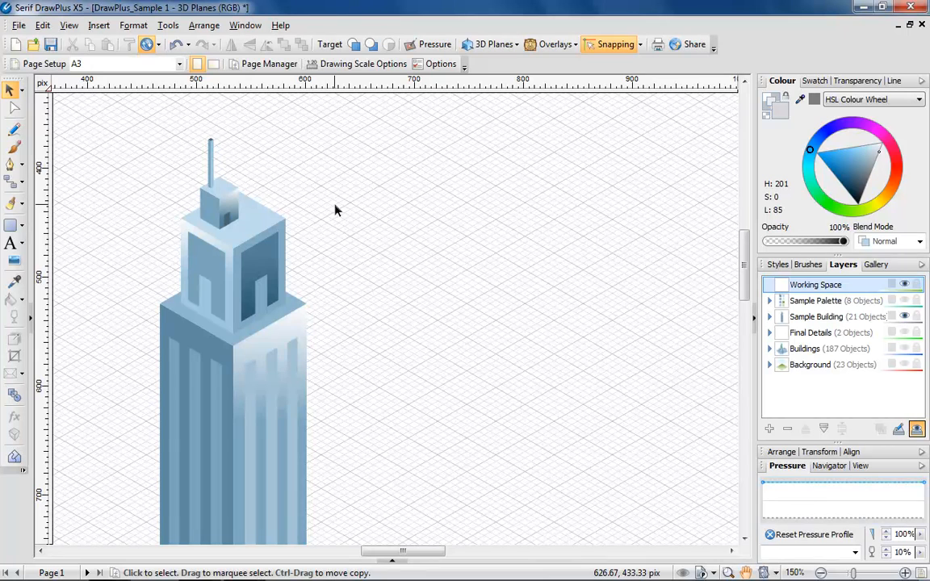
Draw a grey square lying flat on the top plane with Quick Rectangle.
click(13, 225)
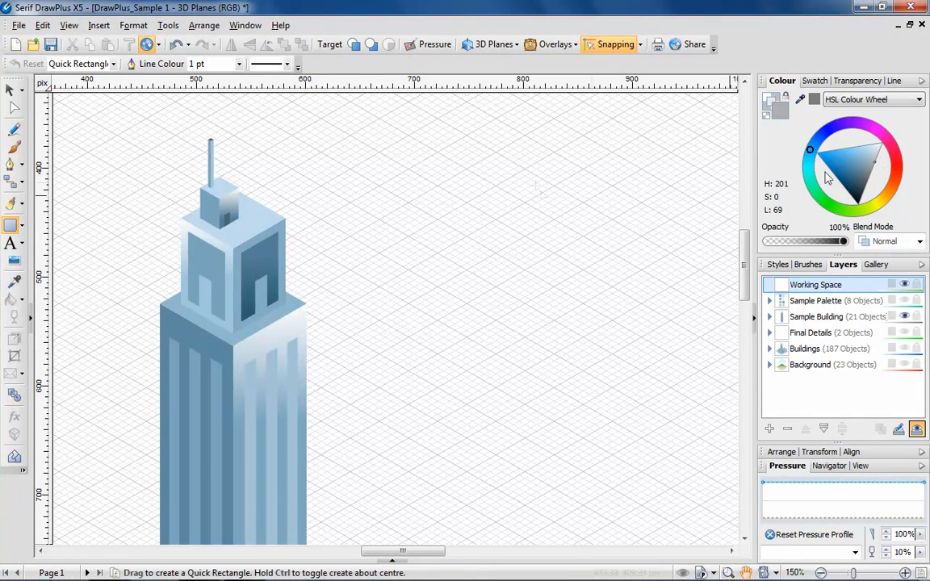
mouse_move(411, 178)
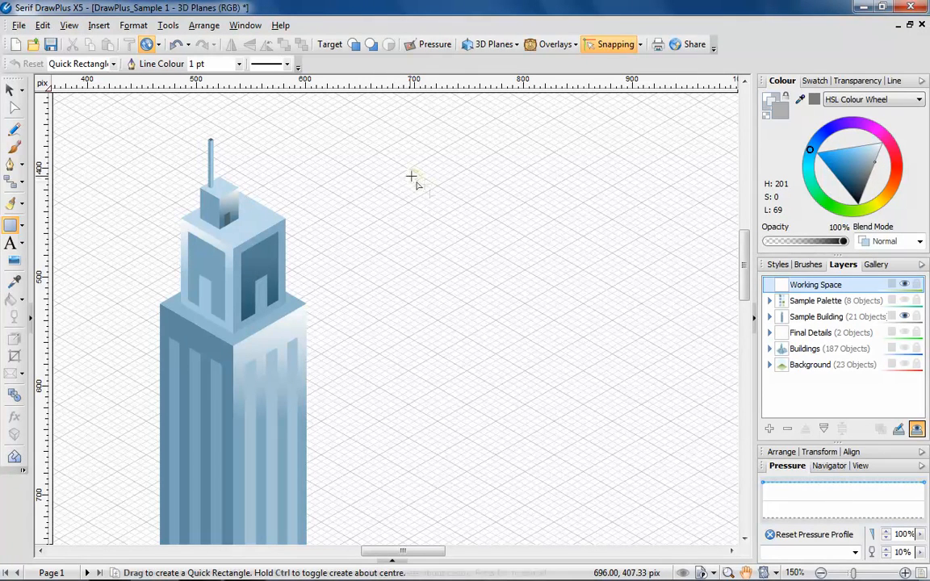
drag(412, 176, 416, 236)
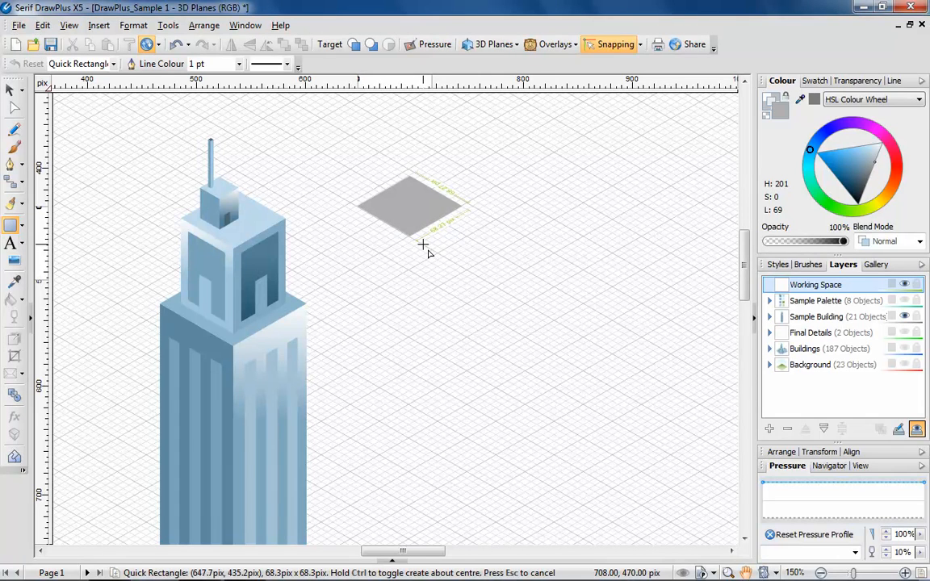
click(12, 90)
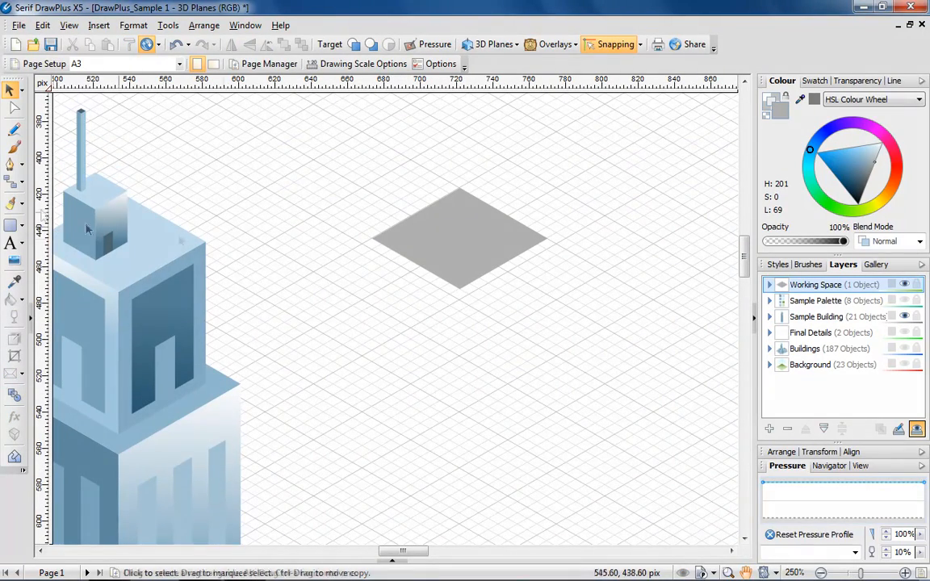
Draw the box's left side face on the Front Plane below the grey square.
click(13, 225)
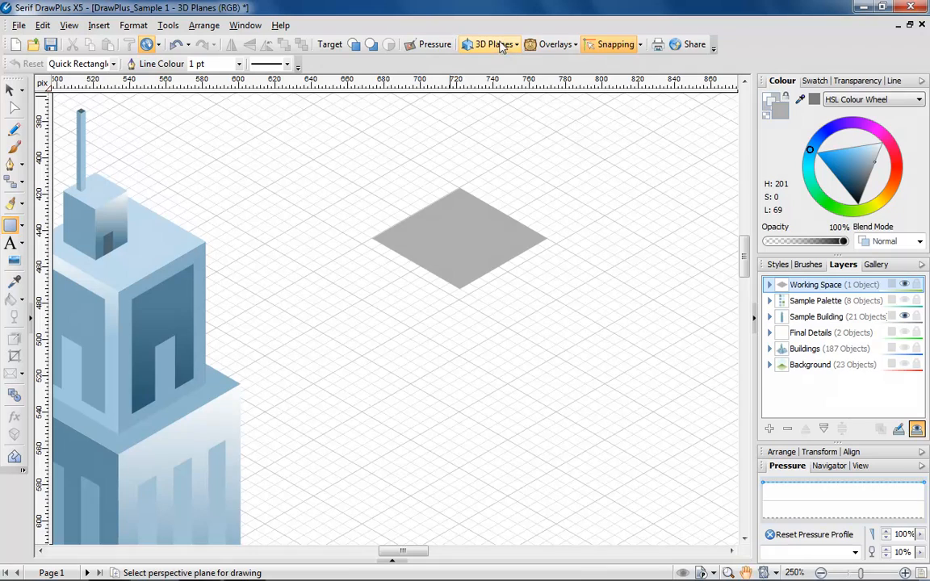
click(493, 44)
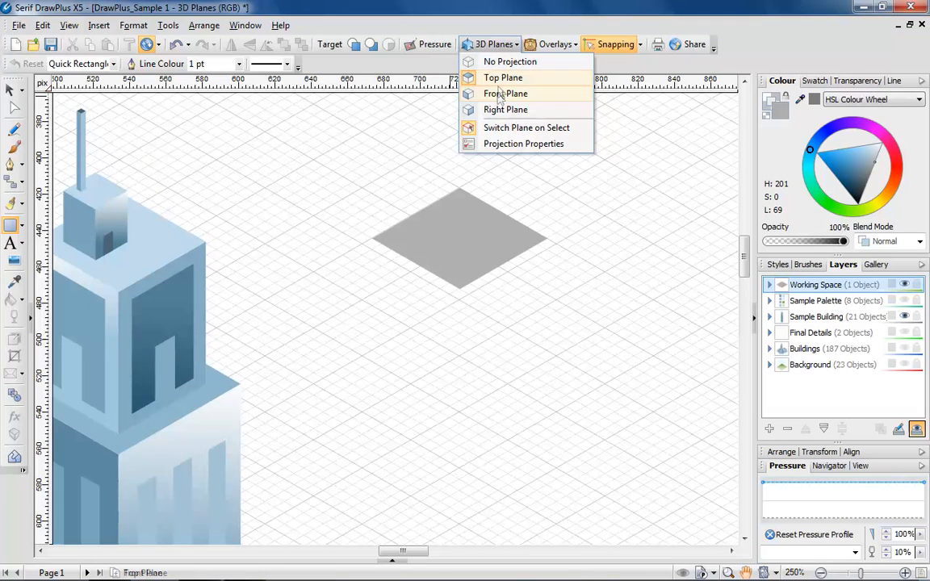
click(503, 77)
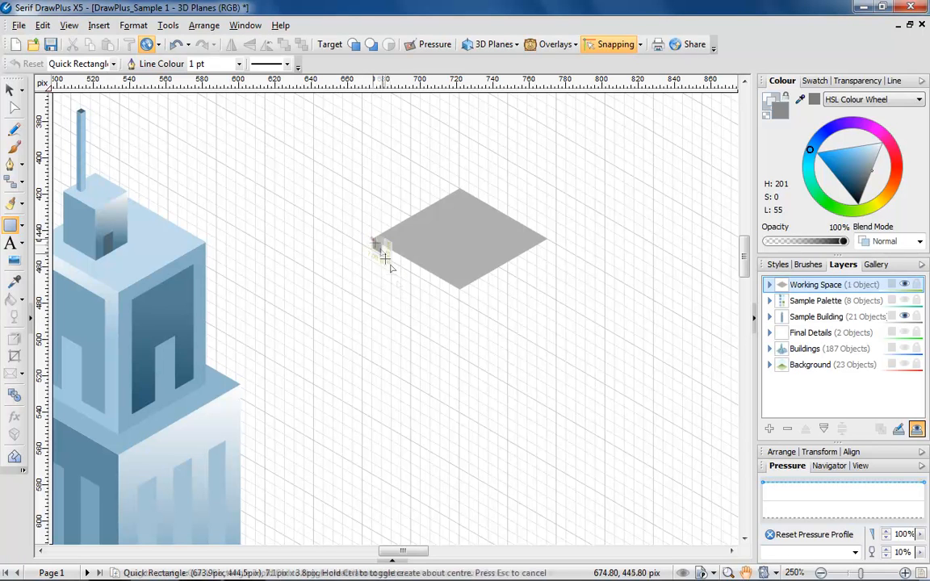
drag(388, 254, 464, 403)
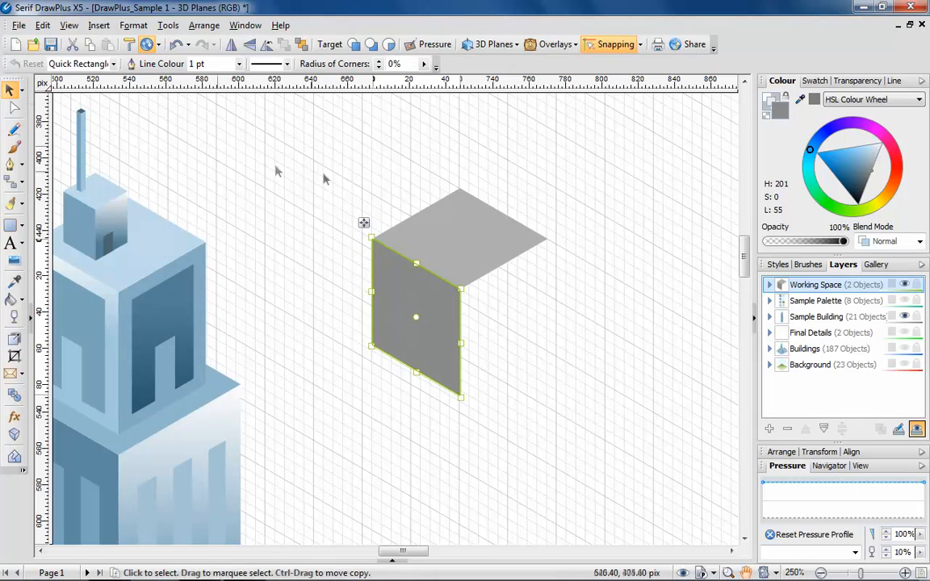
Add the box's right side face to complete the shaded grey cube.
click(492, 44)
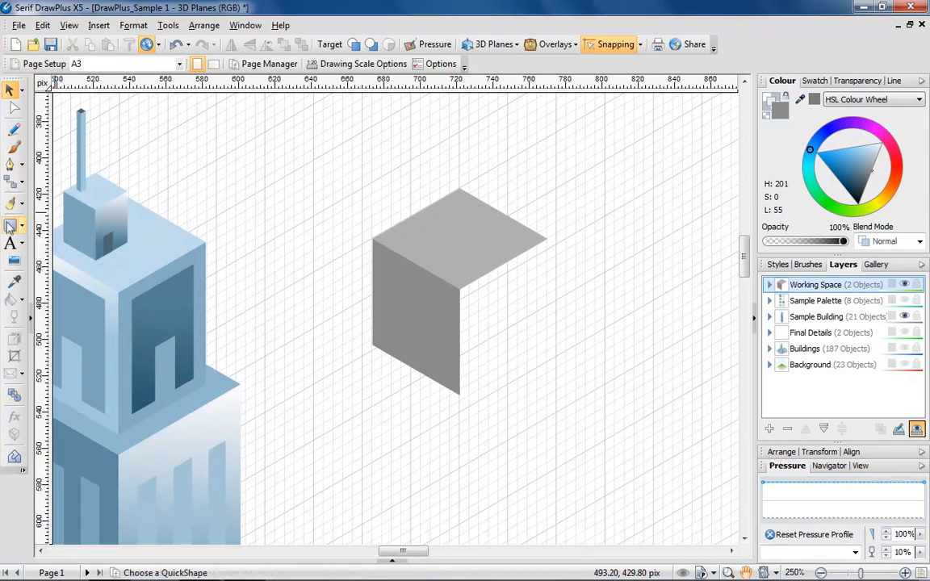
click(11, 226)
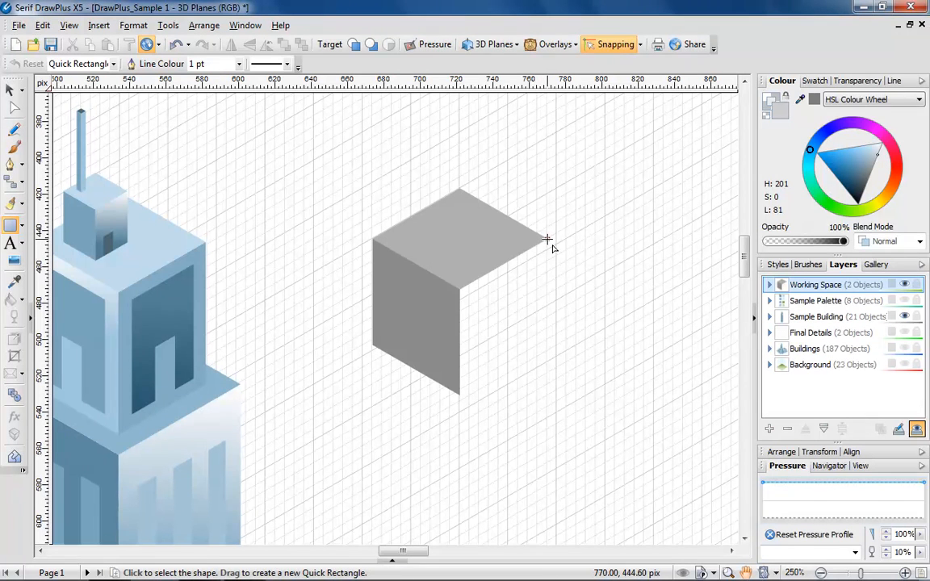
drag(549, 242, 460, 399)
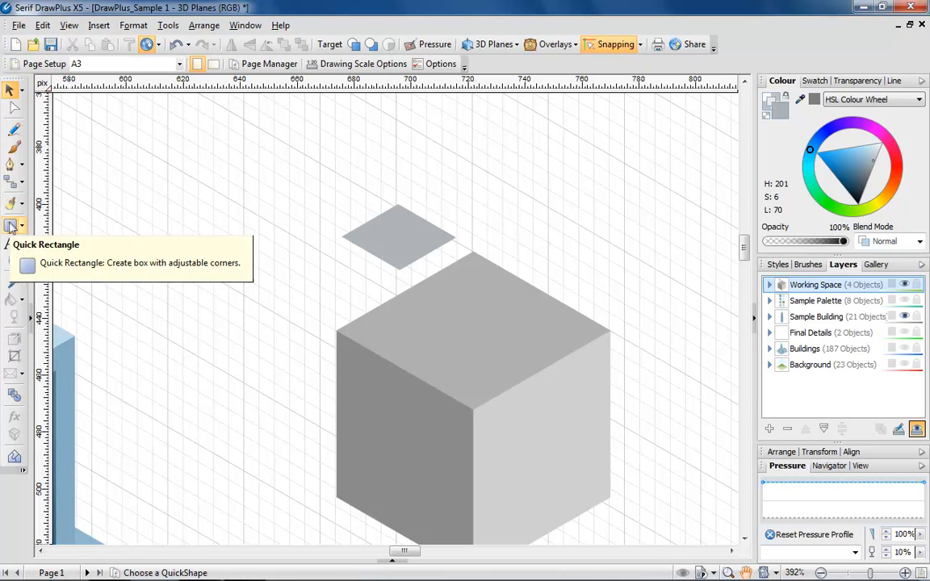
Draw the small top cube's left face, then switch to the Right Plane for its right face.
click(13, 226)
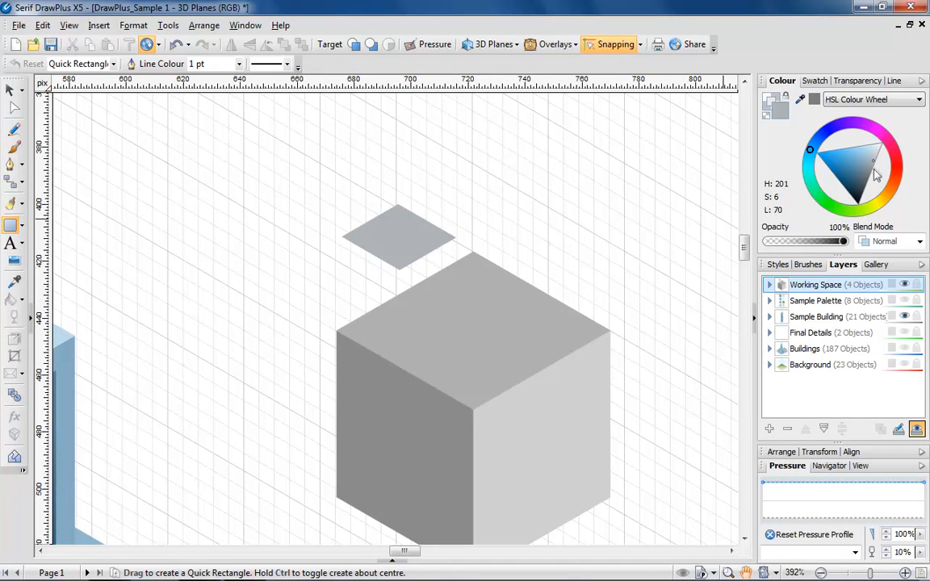
drag(396, 234, 396, 355)
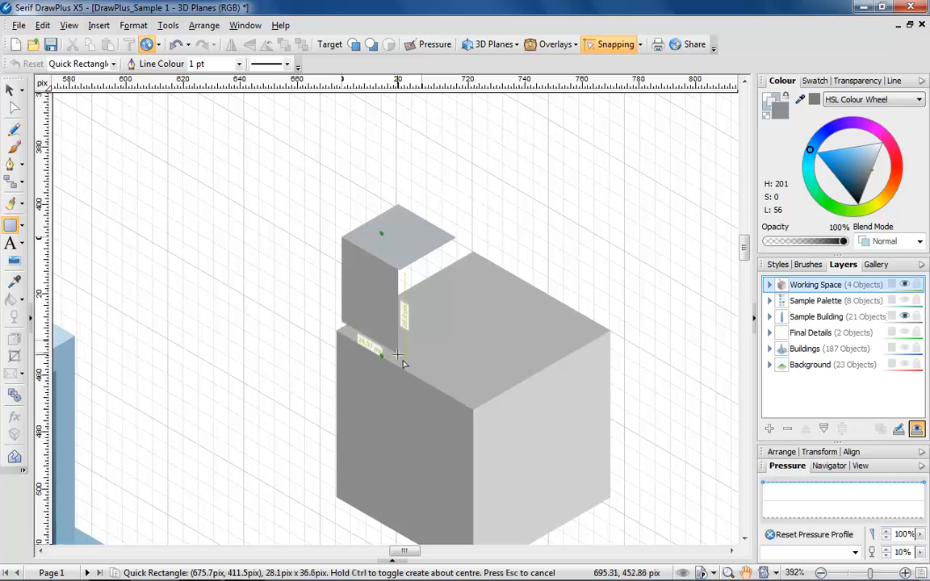
click(494, 44)
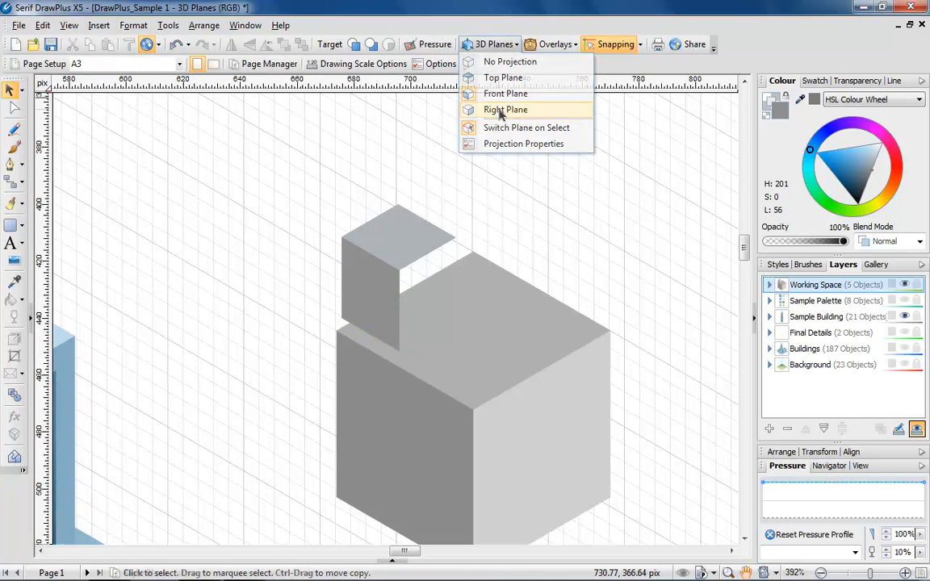
click(506, 109)
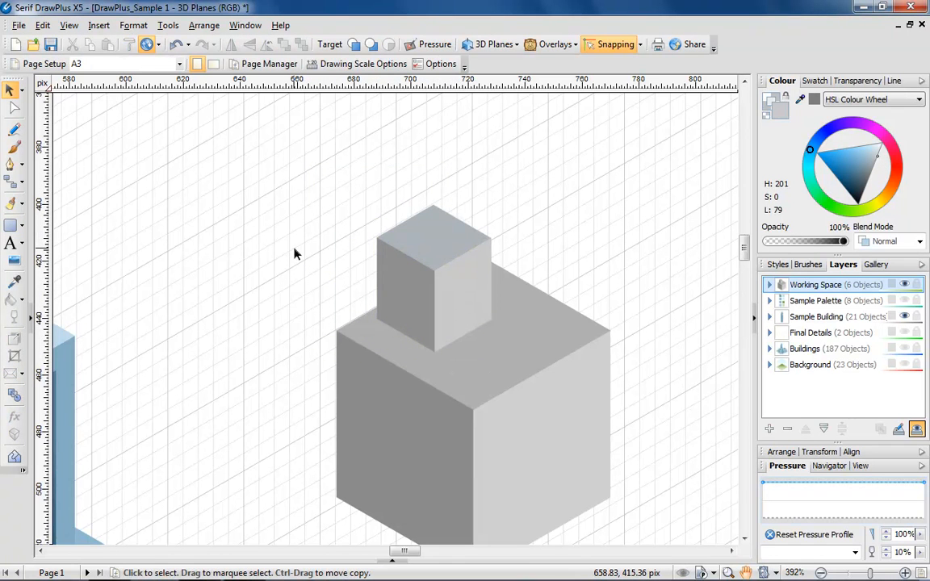
mouse_move(206, 244)
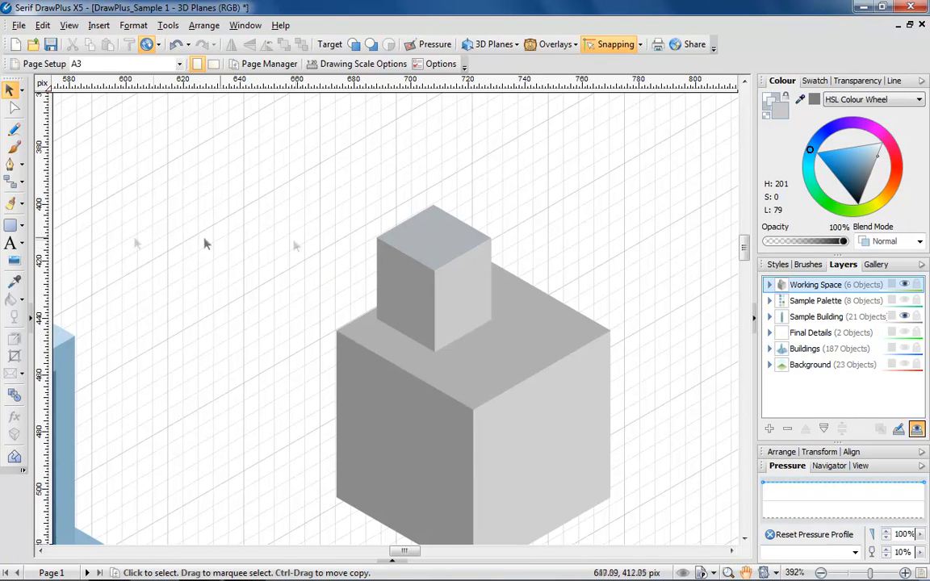
click(14, 225)
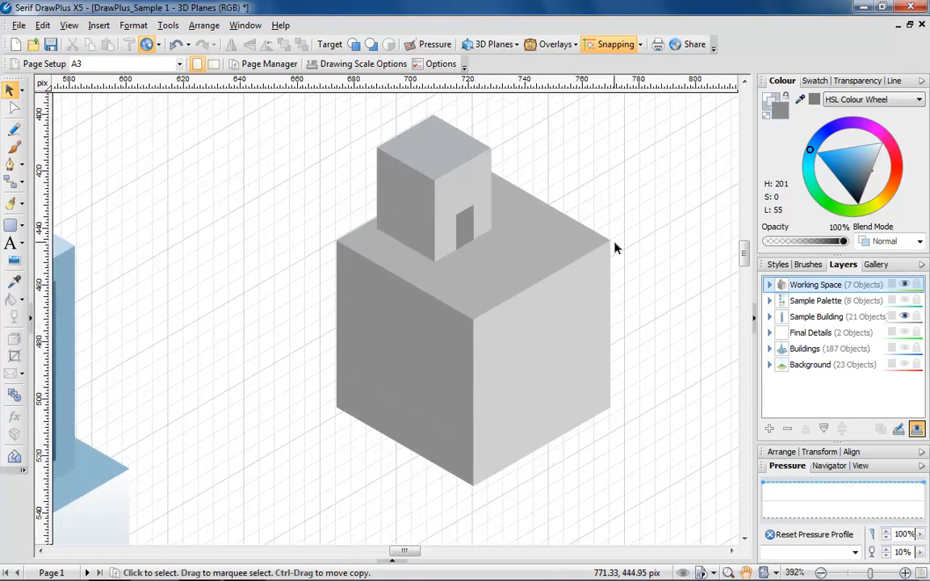
Draw a darker panel and a doorway rectangle on the cube's right face.
click(14, 225)
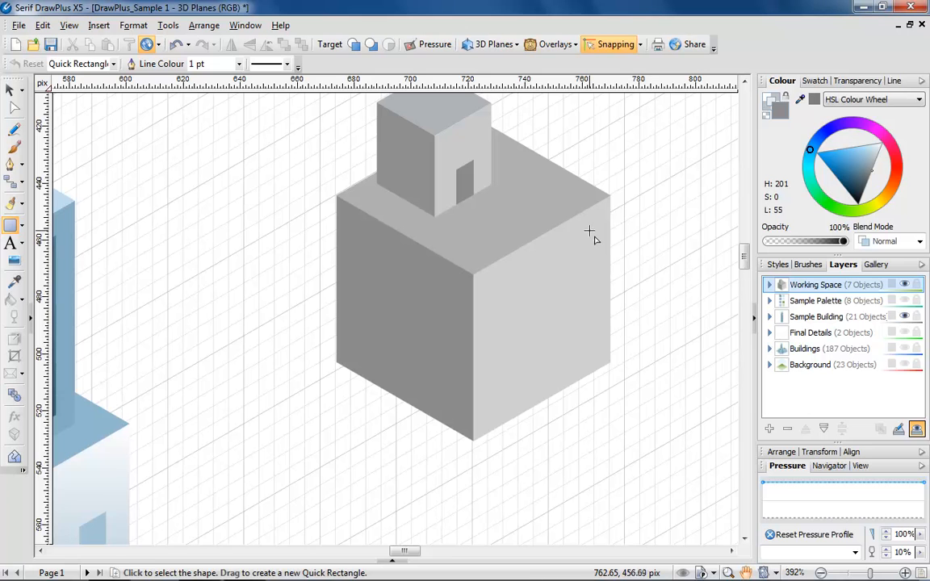
drag(590, 235, 498, 418)
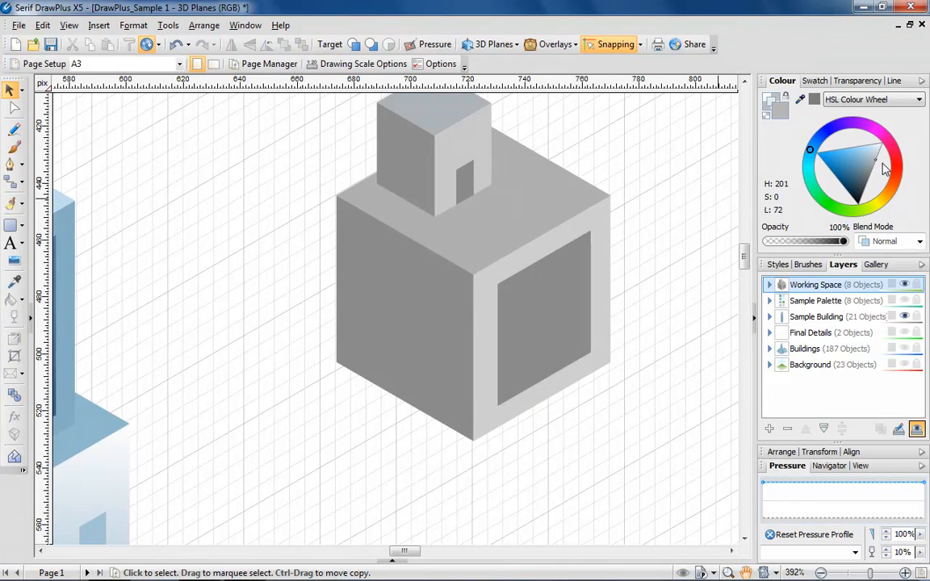
click(15, 225)
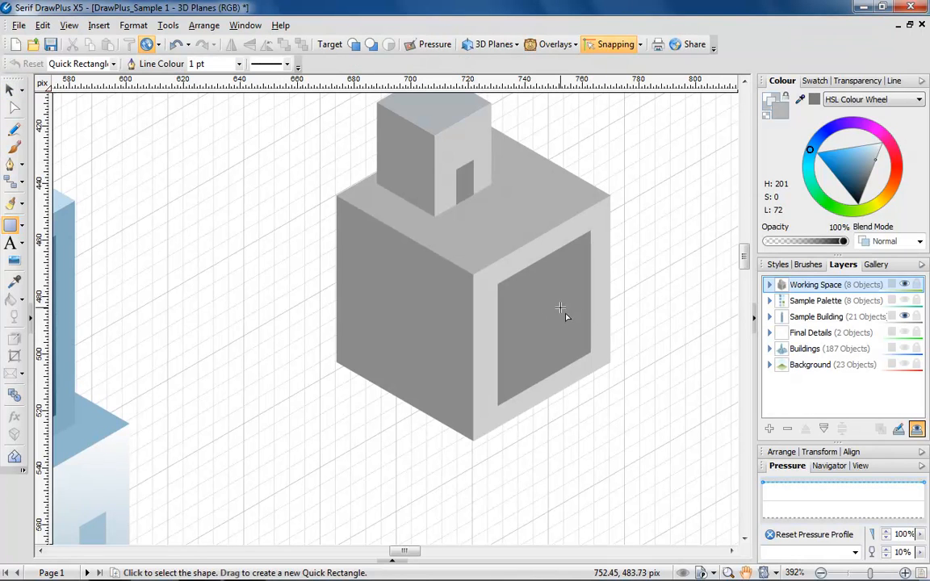
drag(560, 308, 527, 386)
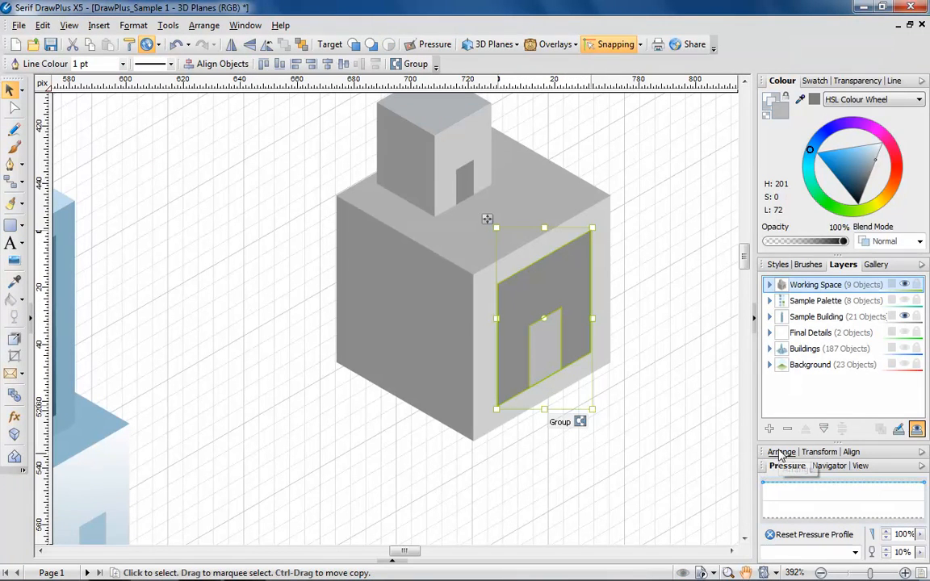
Subtract the doorway from the panel and place the cut-out back on the cube.
click(781, 451)
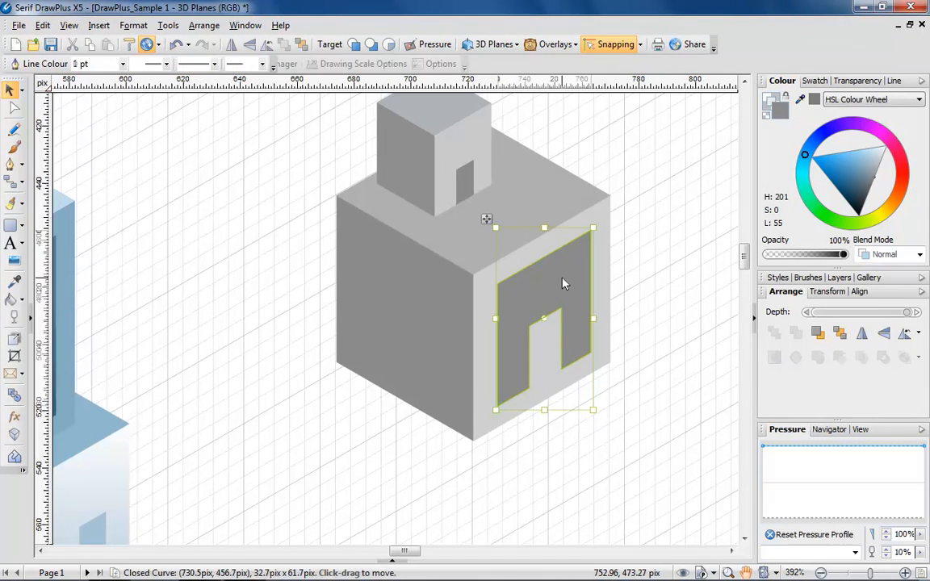
drag(543, 318, 678, 305)
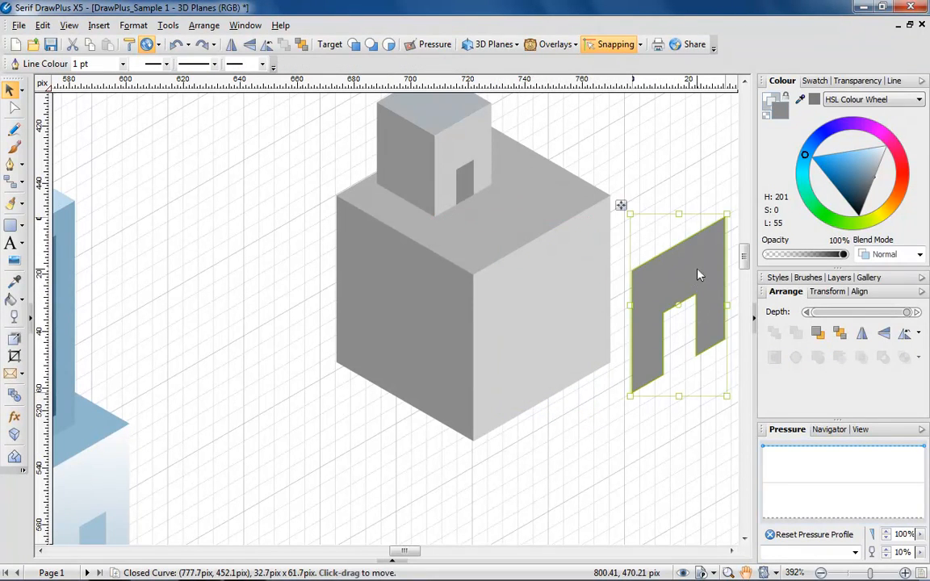
drag(698, 274, 565, 290)
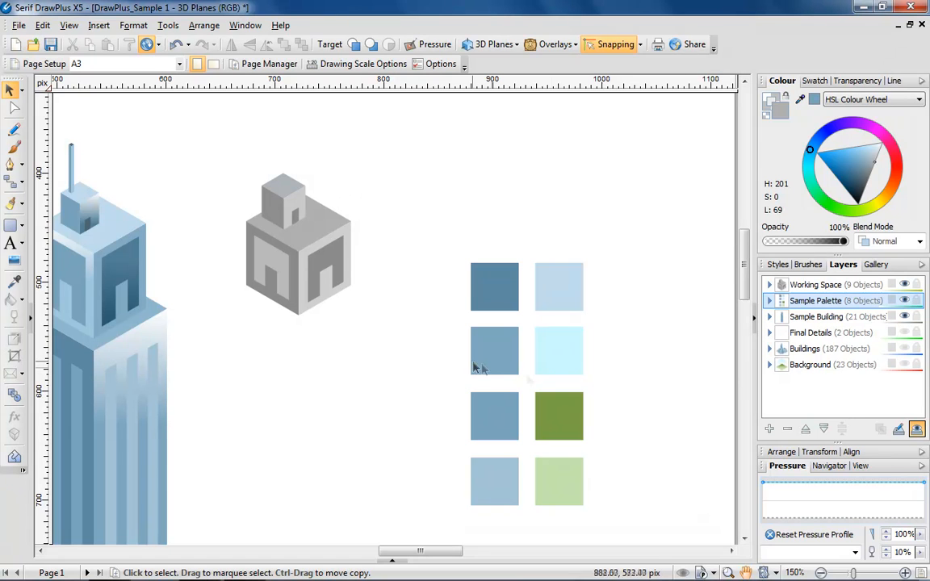
mouse_move(529, 390)
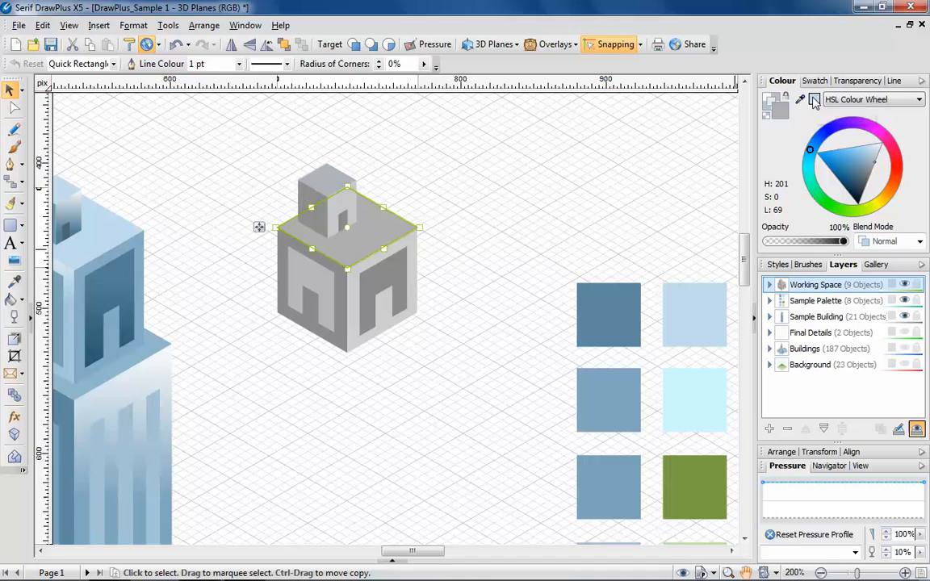
Recolour the cube faces with blue swatches sampled from the Sample Palette.
click(480, 191)
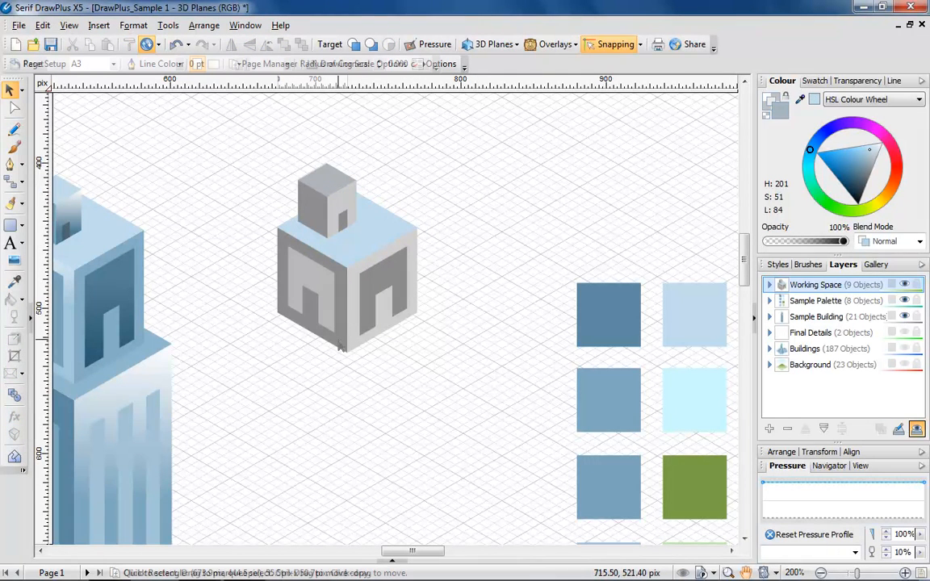
click(312, 290)
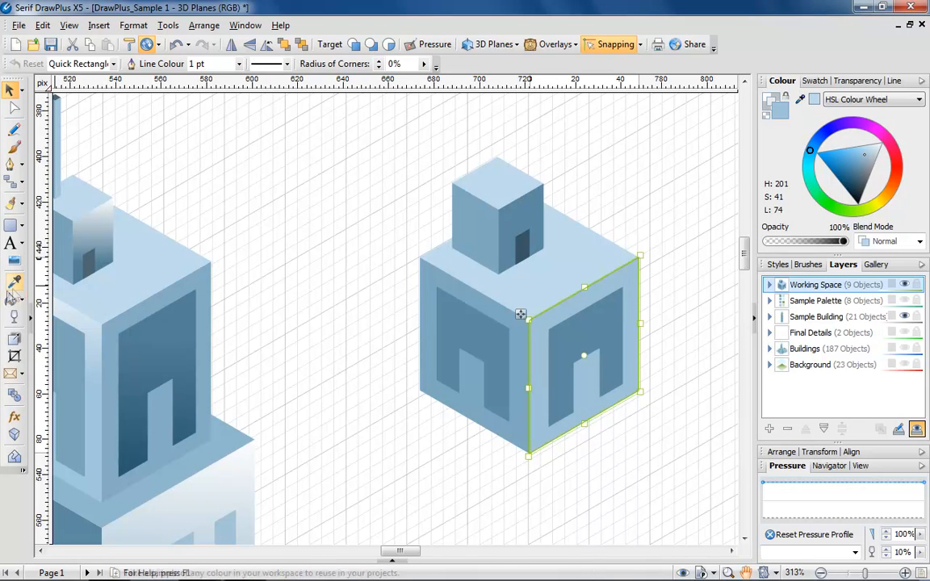
Fill the right face with a linear gradient ending in a deeper blue.
click(14, 300)
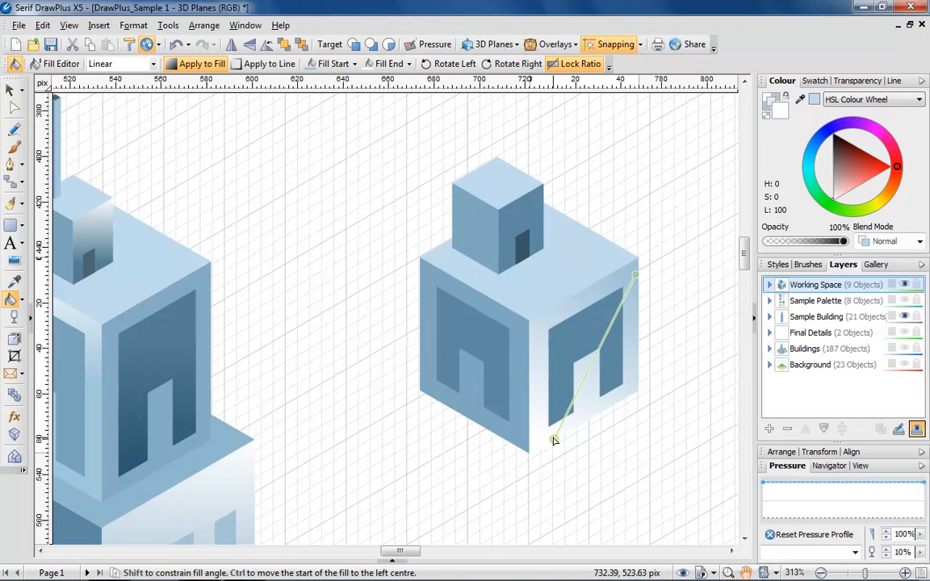
drag(555, 440, 636, 277)
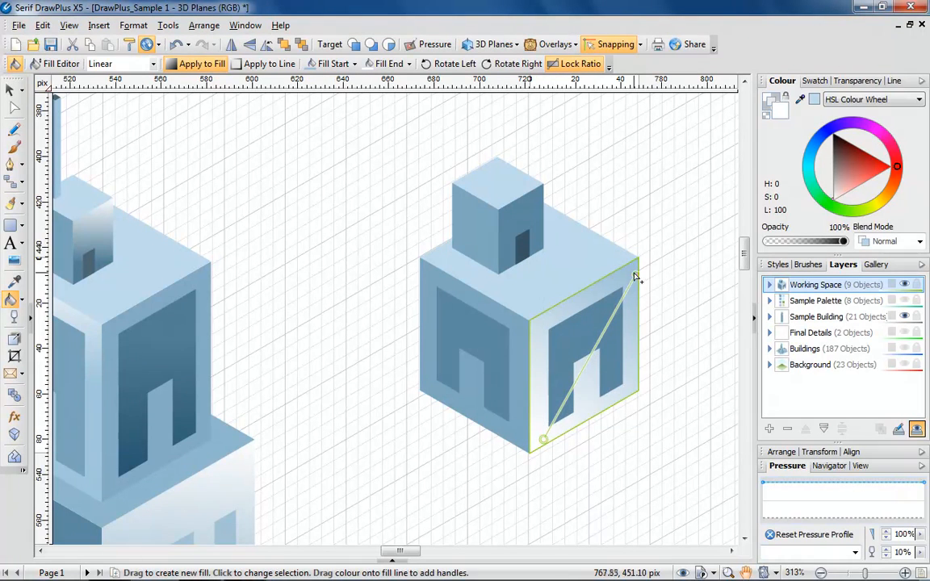
drag(636, 270, 628, 278)
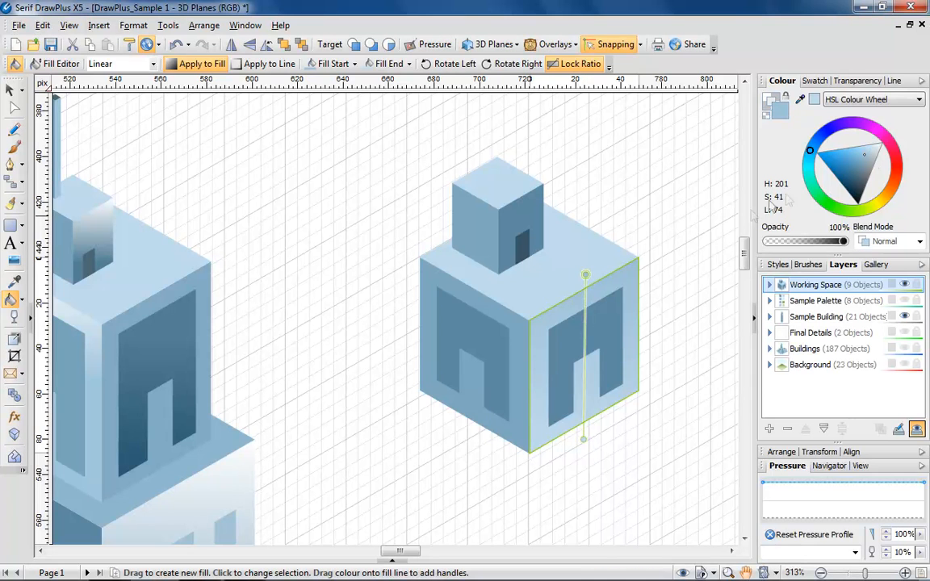
click(864, 169)
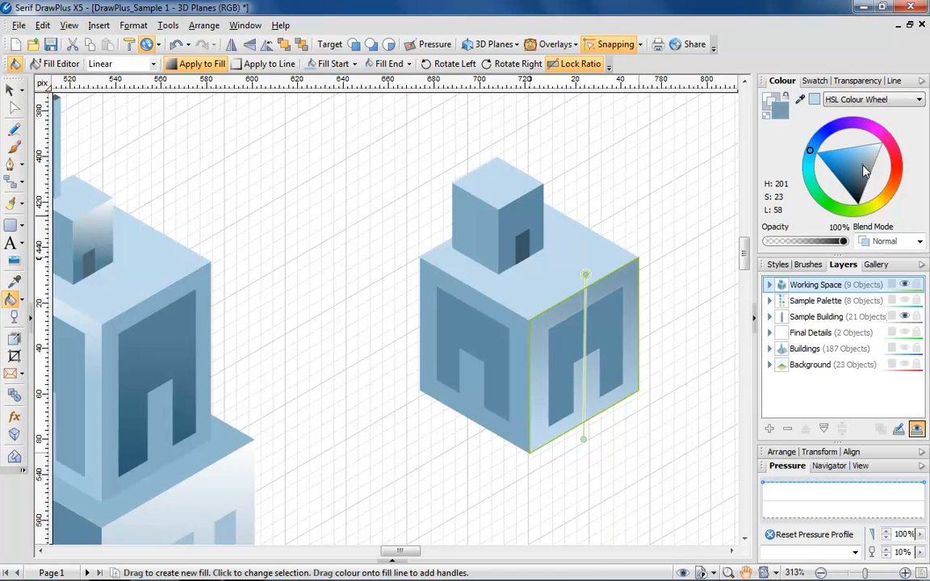
drag(585, 274, 608, 276)
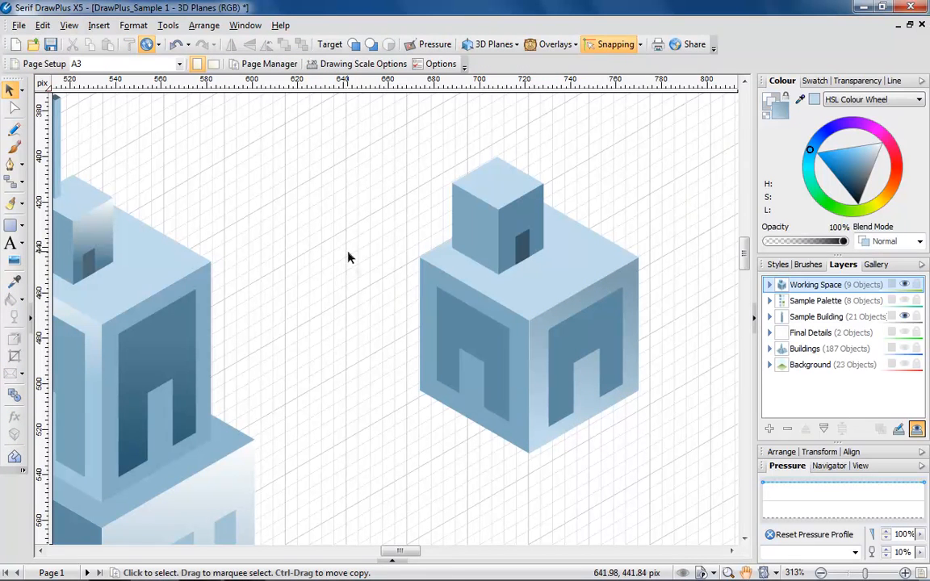
mouse_move(518, 441)
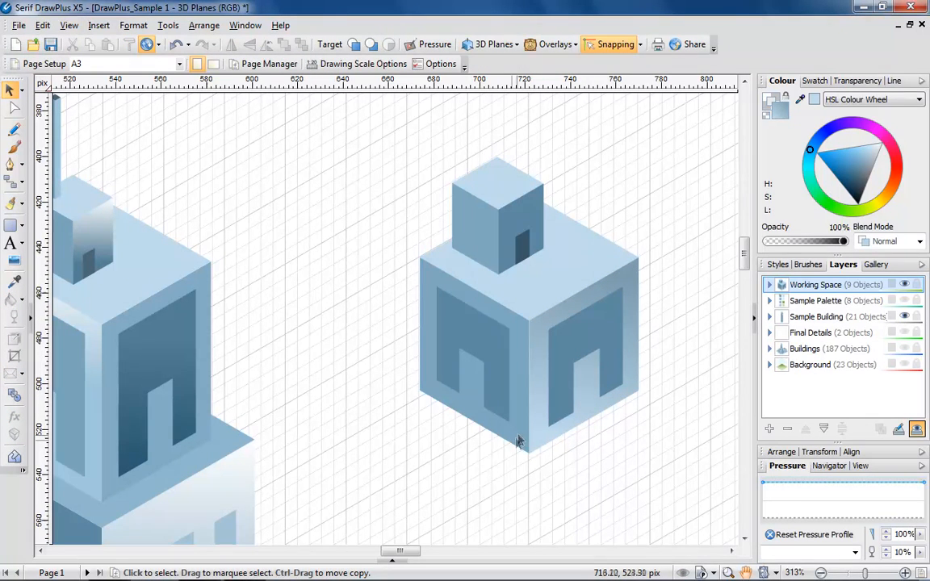
Lay a matching blue gradient fill across the cube's left face.
click(474, 356)
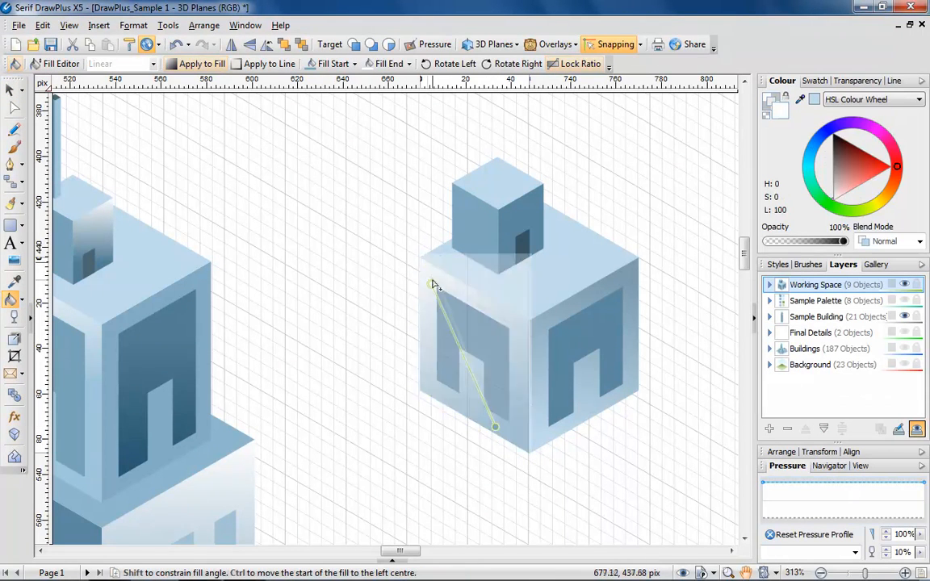
drag(436, 288, 460, 288)
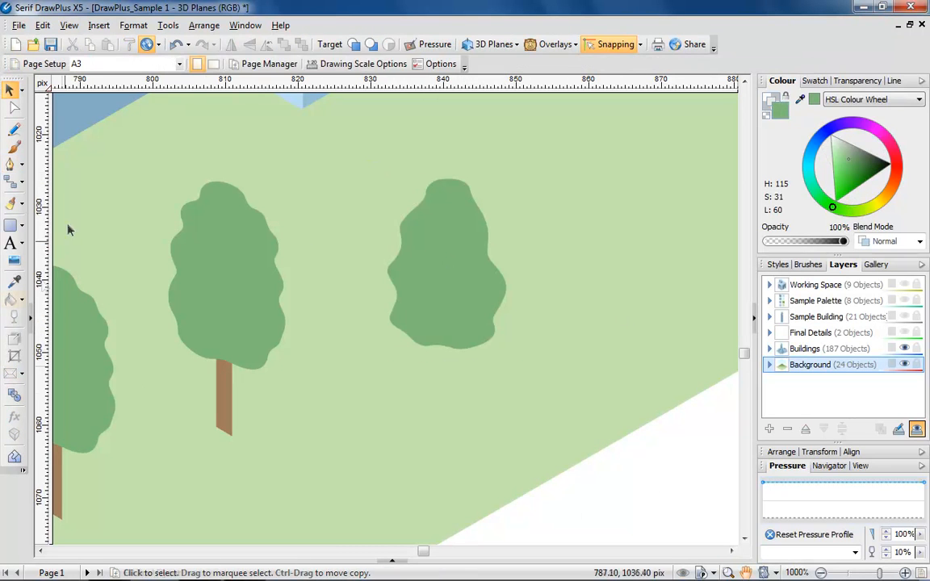
Draw a brown trunk under the right tree and bring its canopy to the front.
click(14, 225)
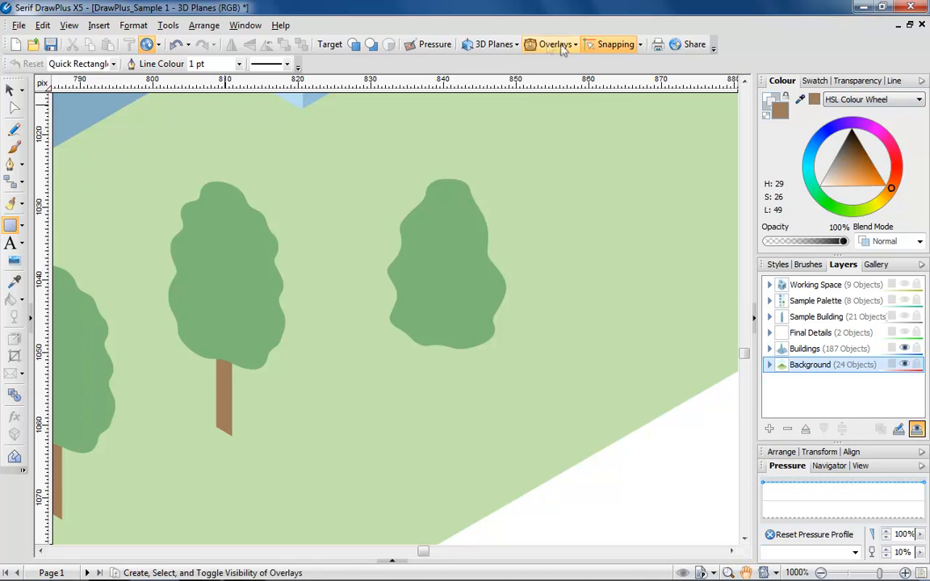
click(615, 45)
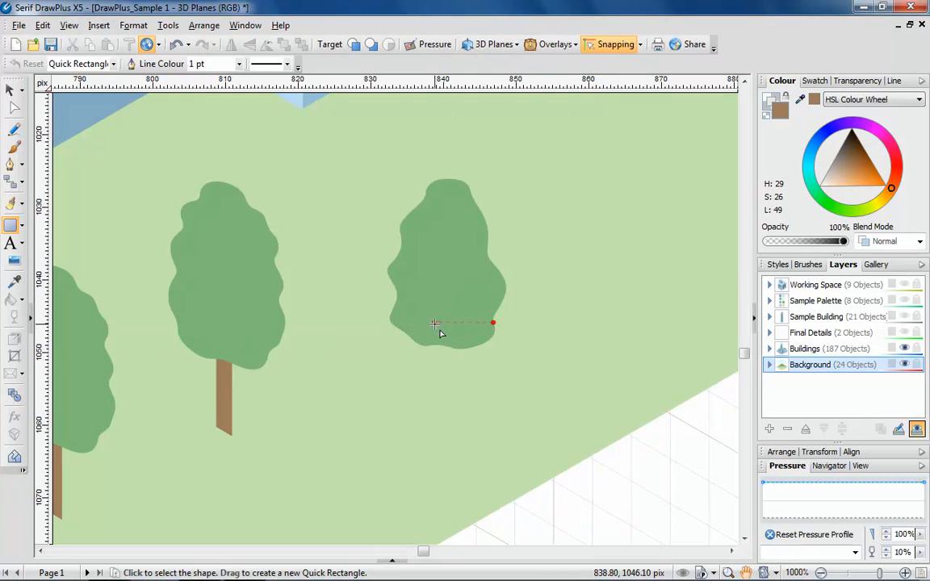
drag(436, 323, 457, 440)
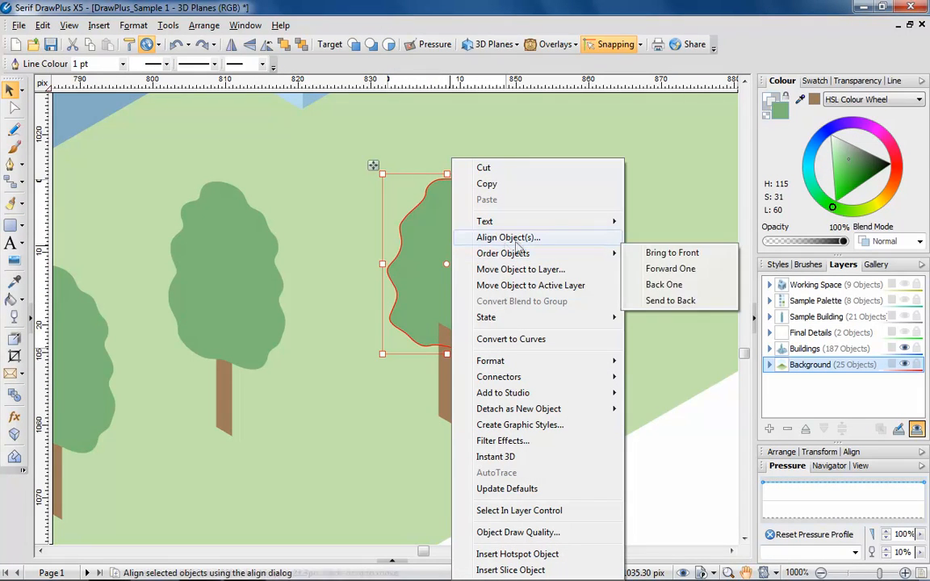
click(672, 251)
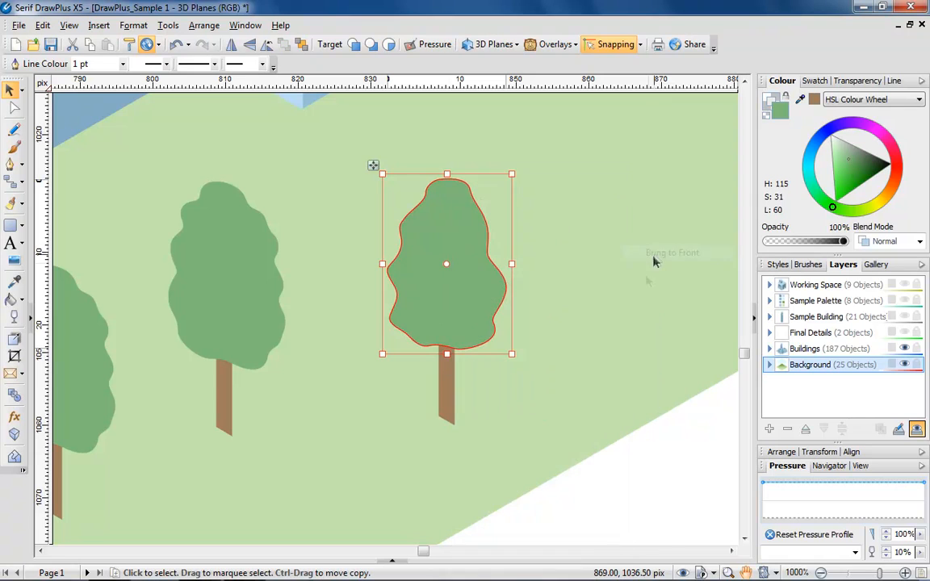